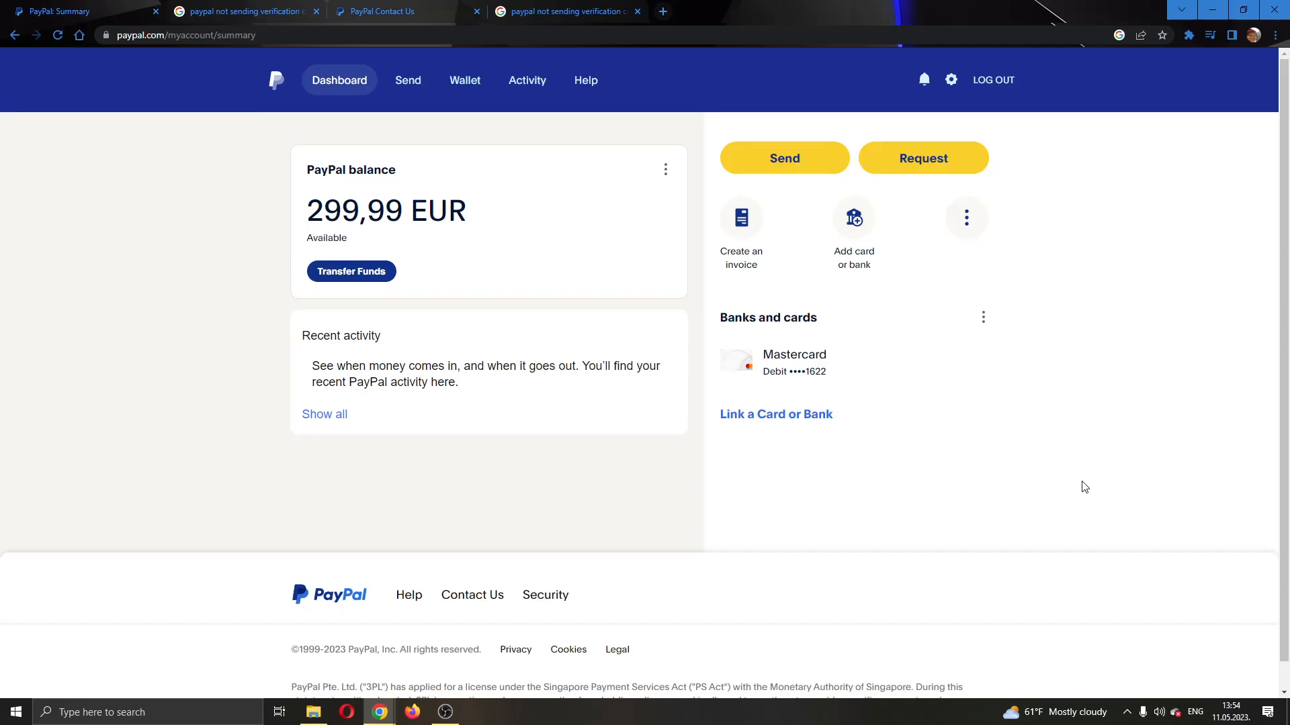
pyautogui.moveTo(351, 169)
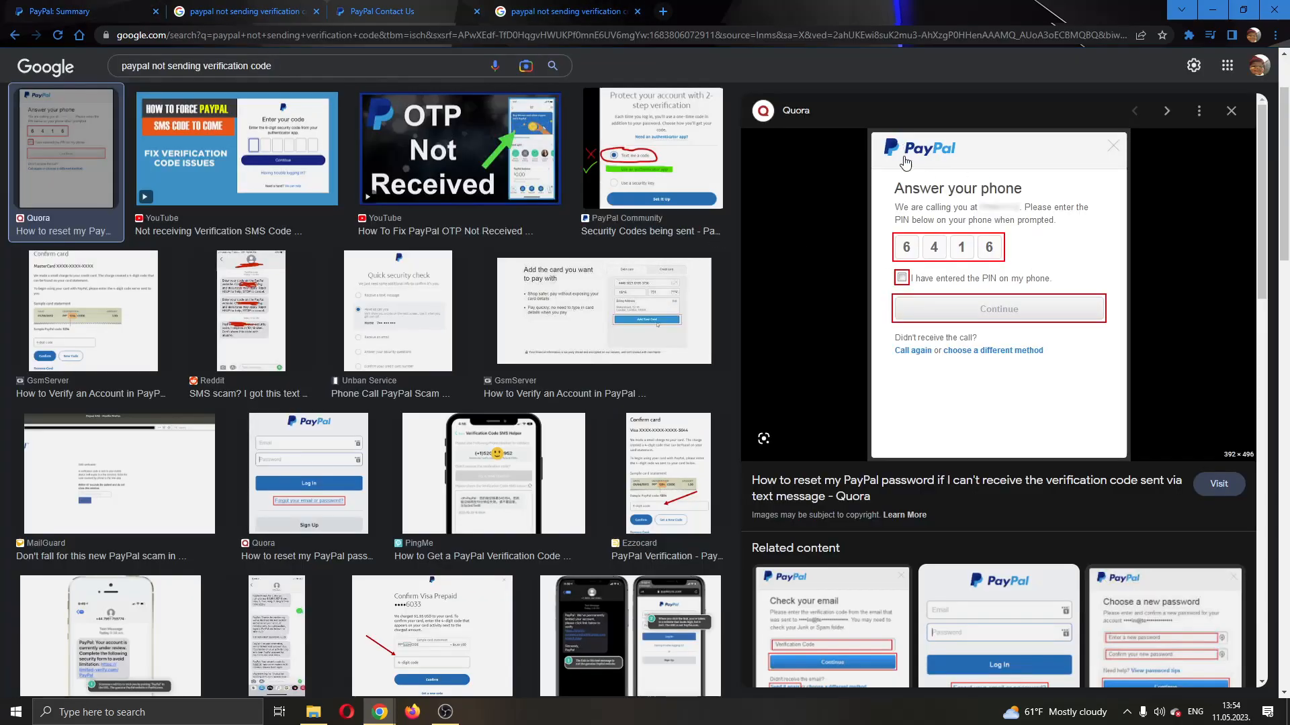
pyautogui.moveTo(958, 227)
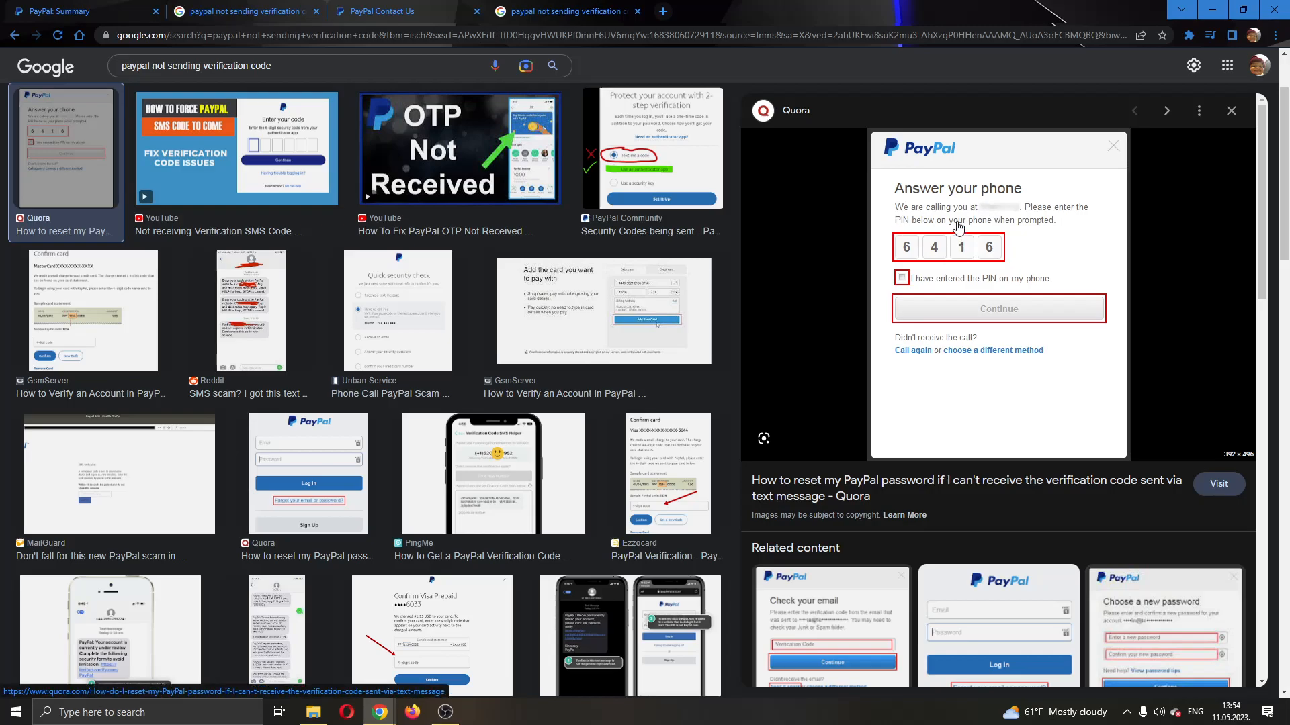
pyautogui.moveTo(1182, 231)
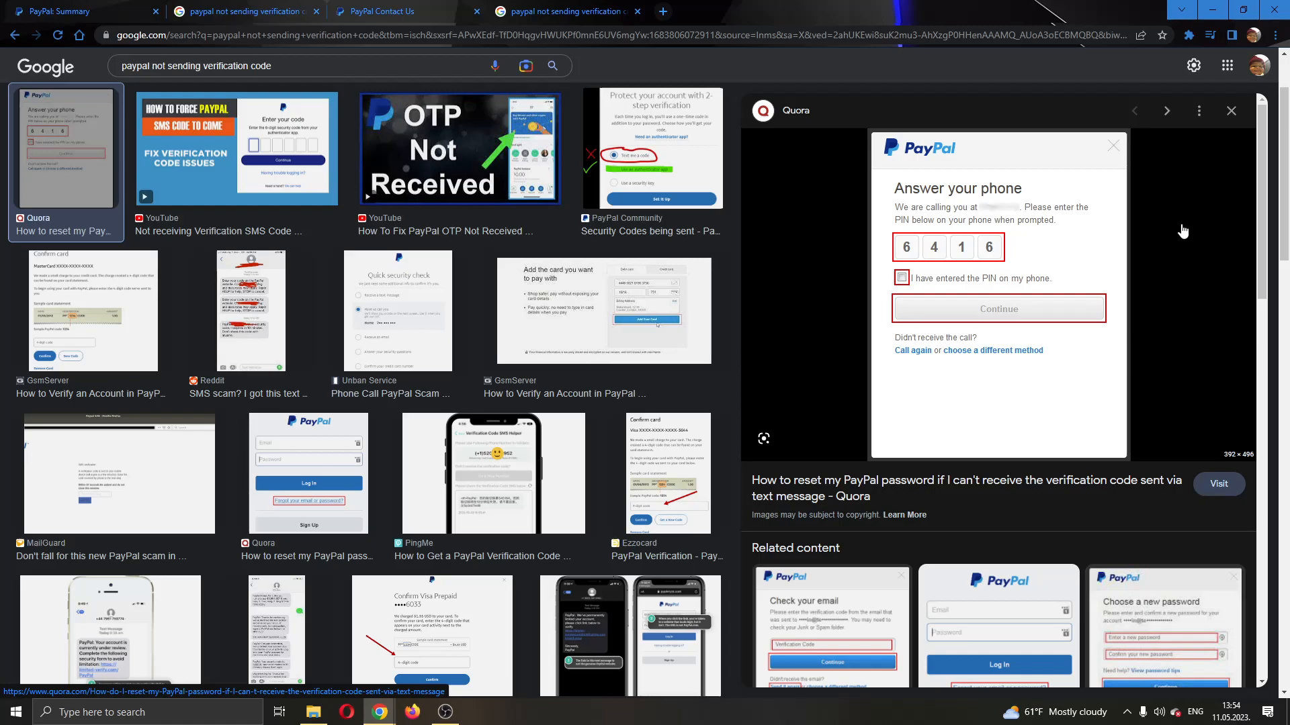
pyautogui.moveTo(1170, 260)
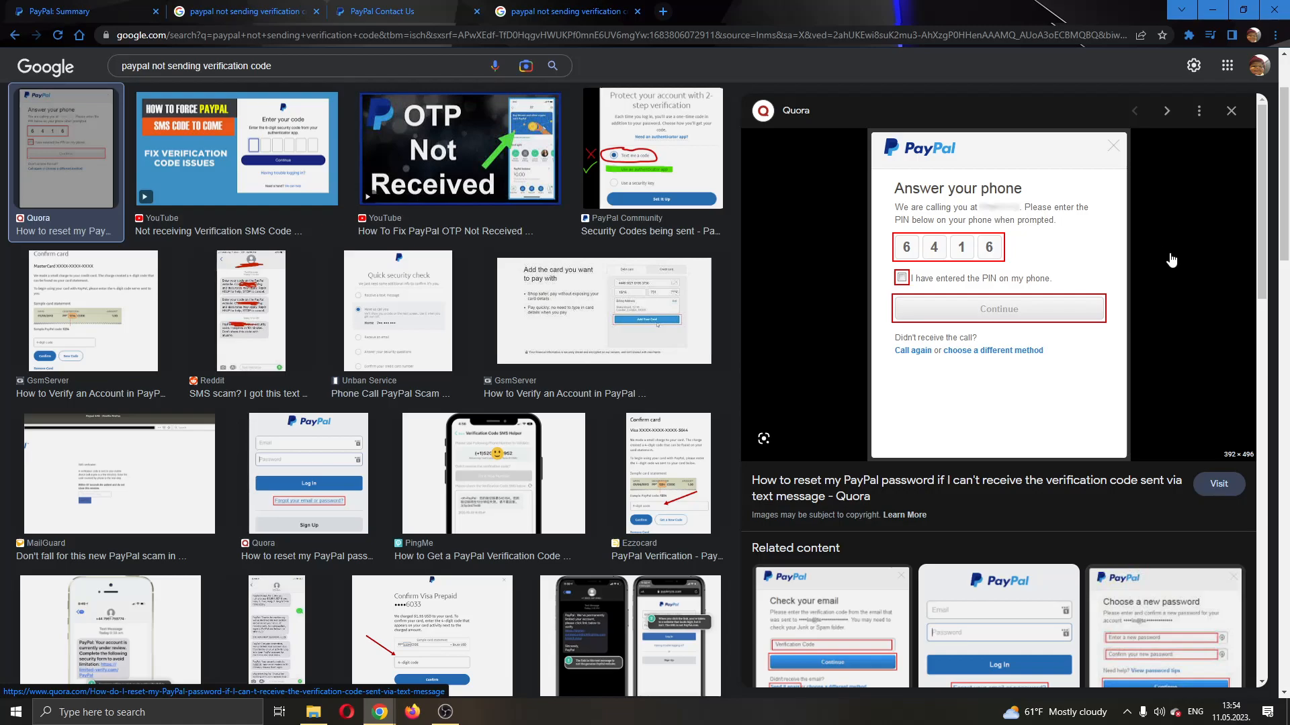
# Switch to the Google Images results for PayPal not sending verification codes
pyautogui.click(82, 11)
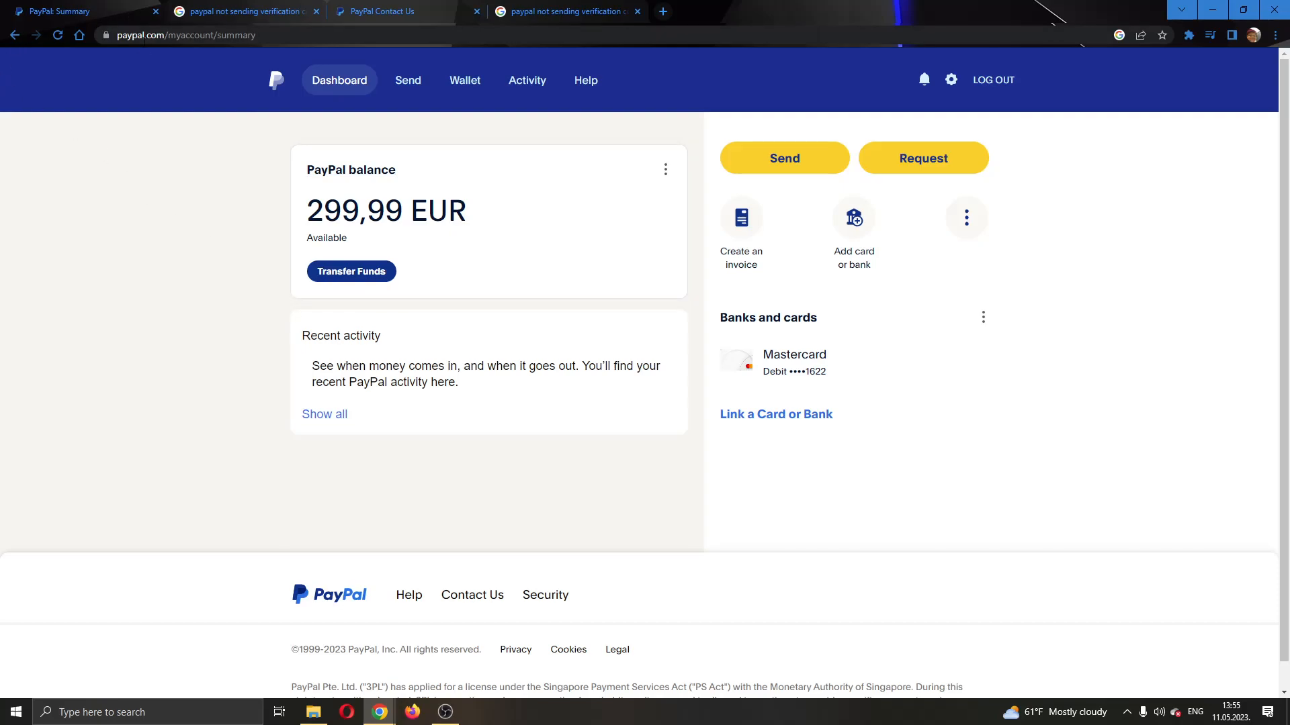
pyautogui.moveTo(141, 58)
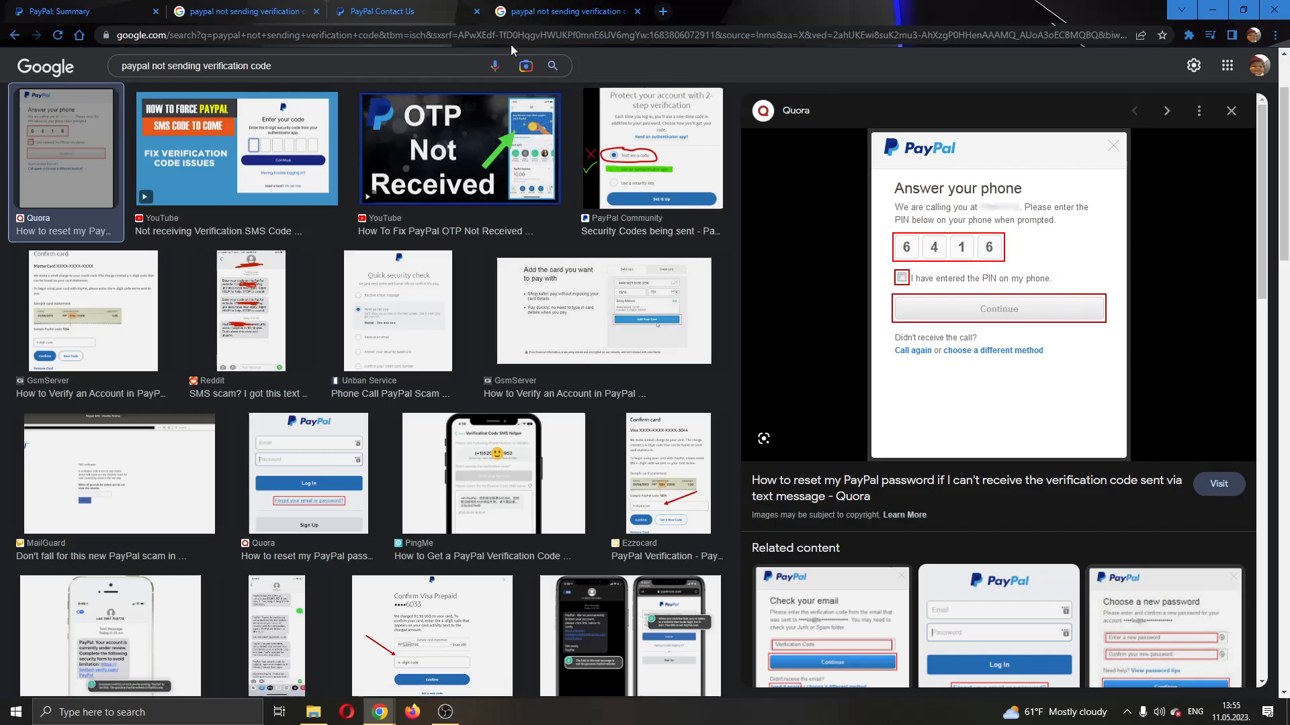
# Review the web results' featured snippet on re-adding your phone number, then return to the PayPal Summary
pyautogui.click(173, 121)
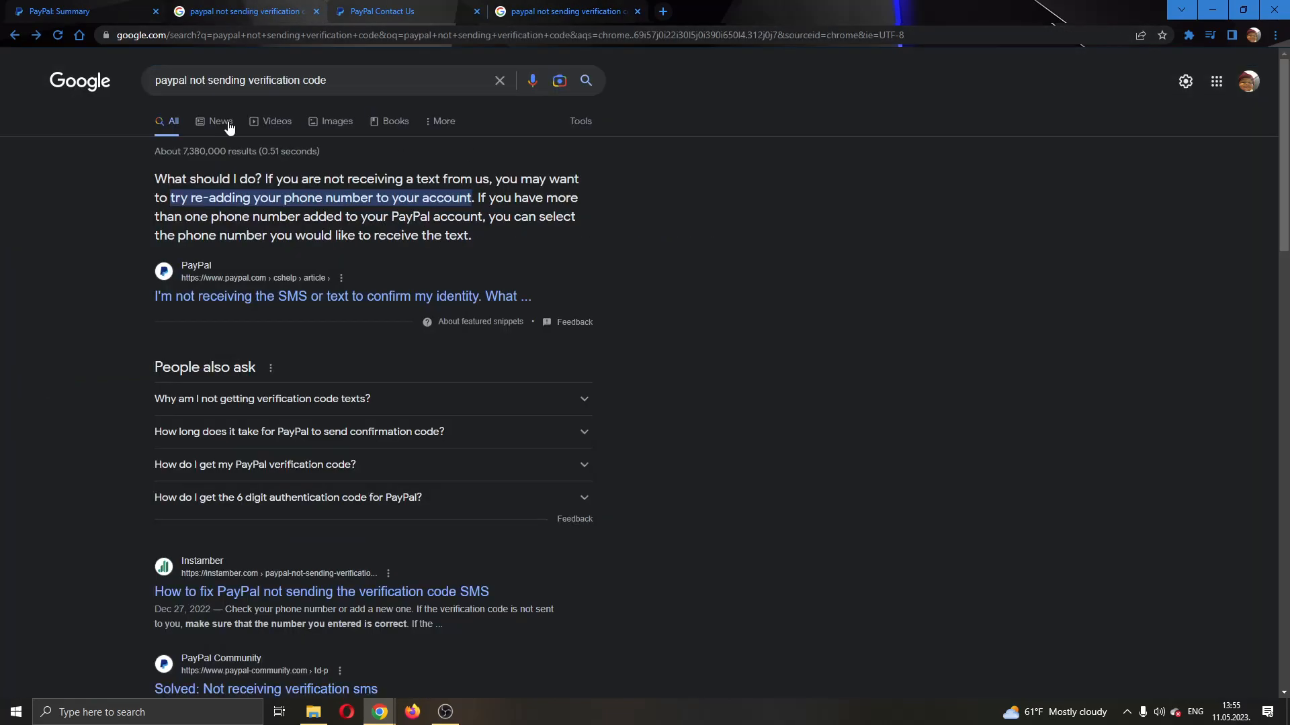
pyautogui.moveTo(174, 295)
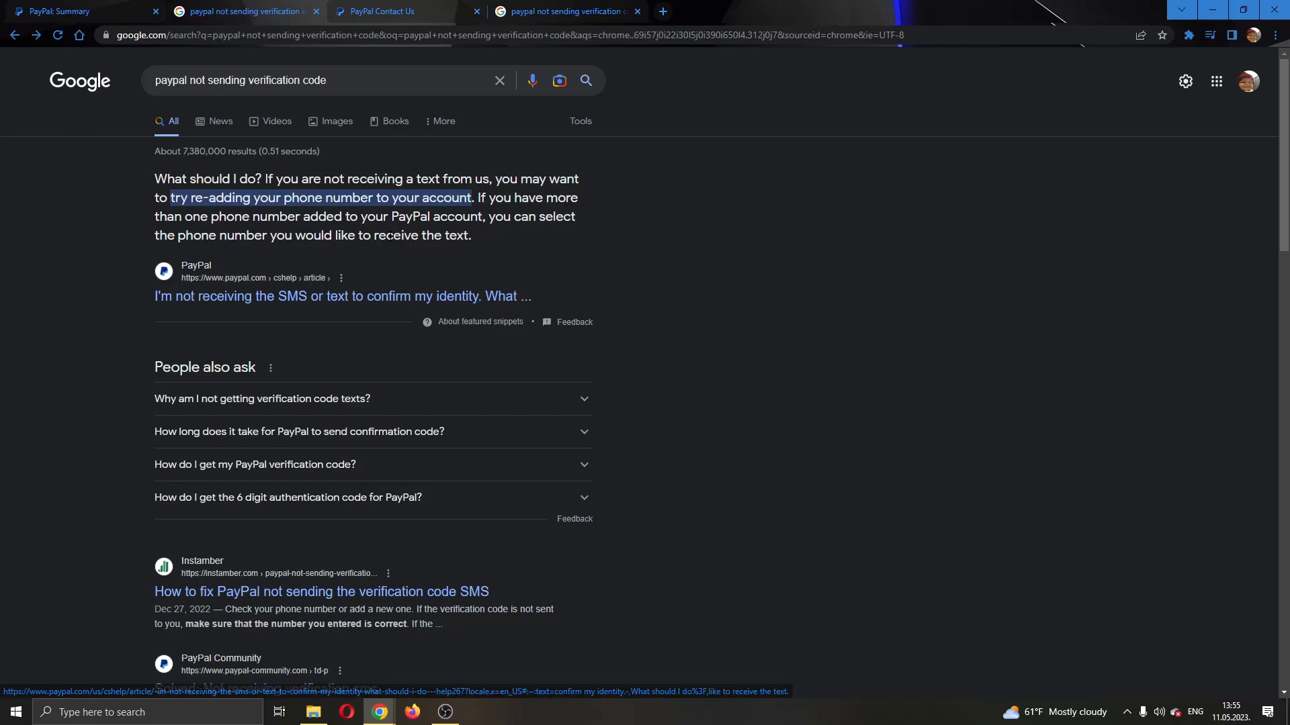
pyautogui.moveTo(370, 270)
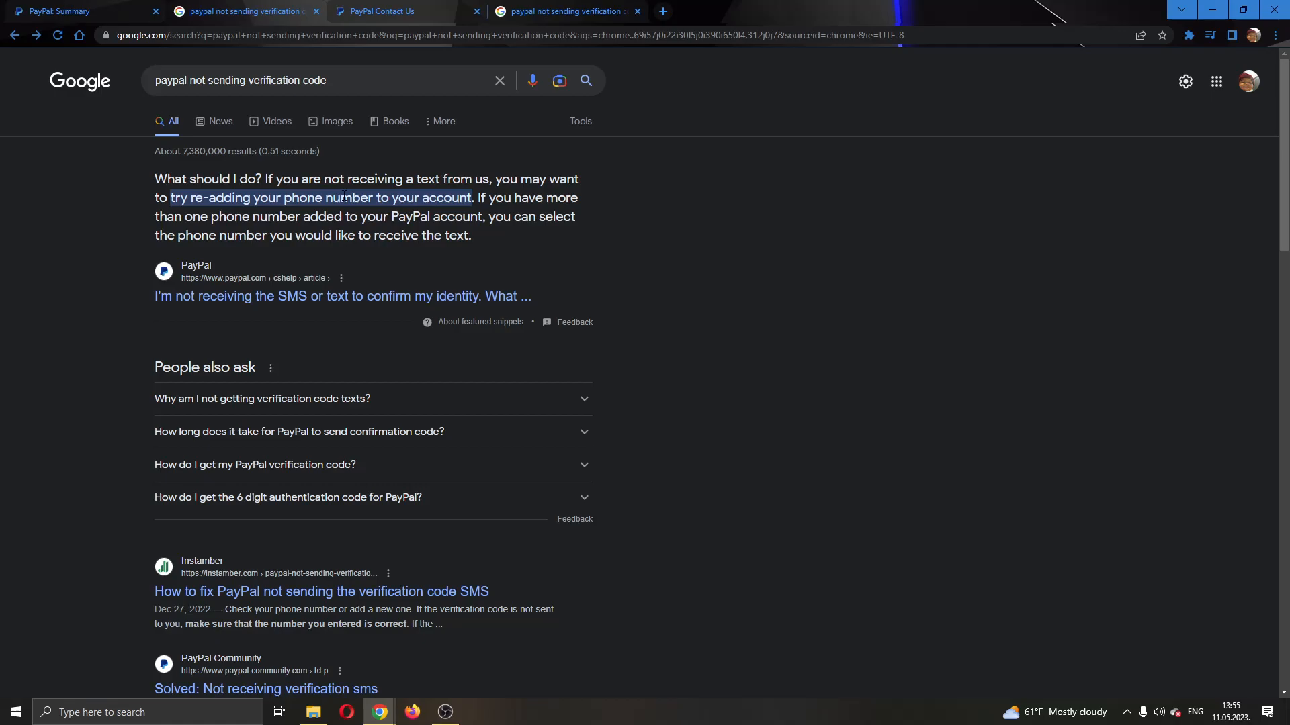
pyautogui.click(58, 11)
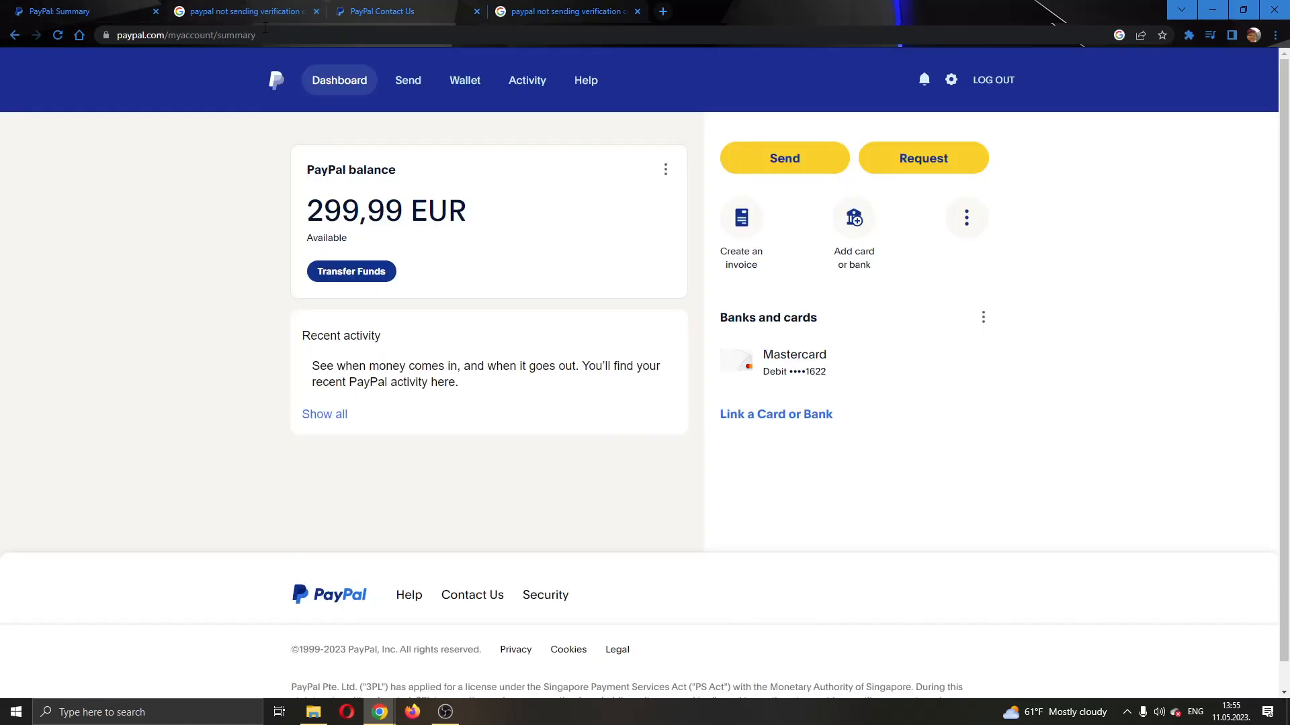
pyautogui.click(244, 11)
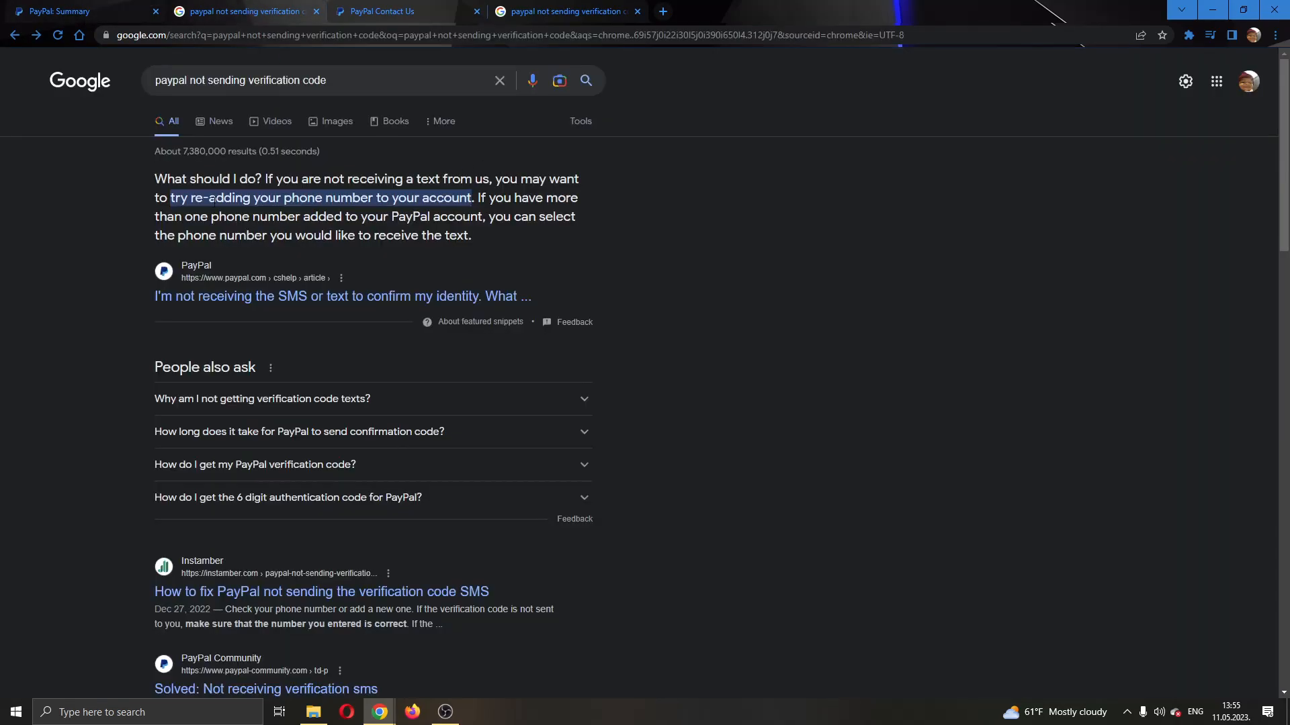
pyautogui.moveTo(375, 266)
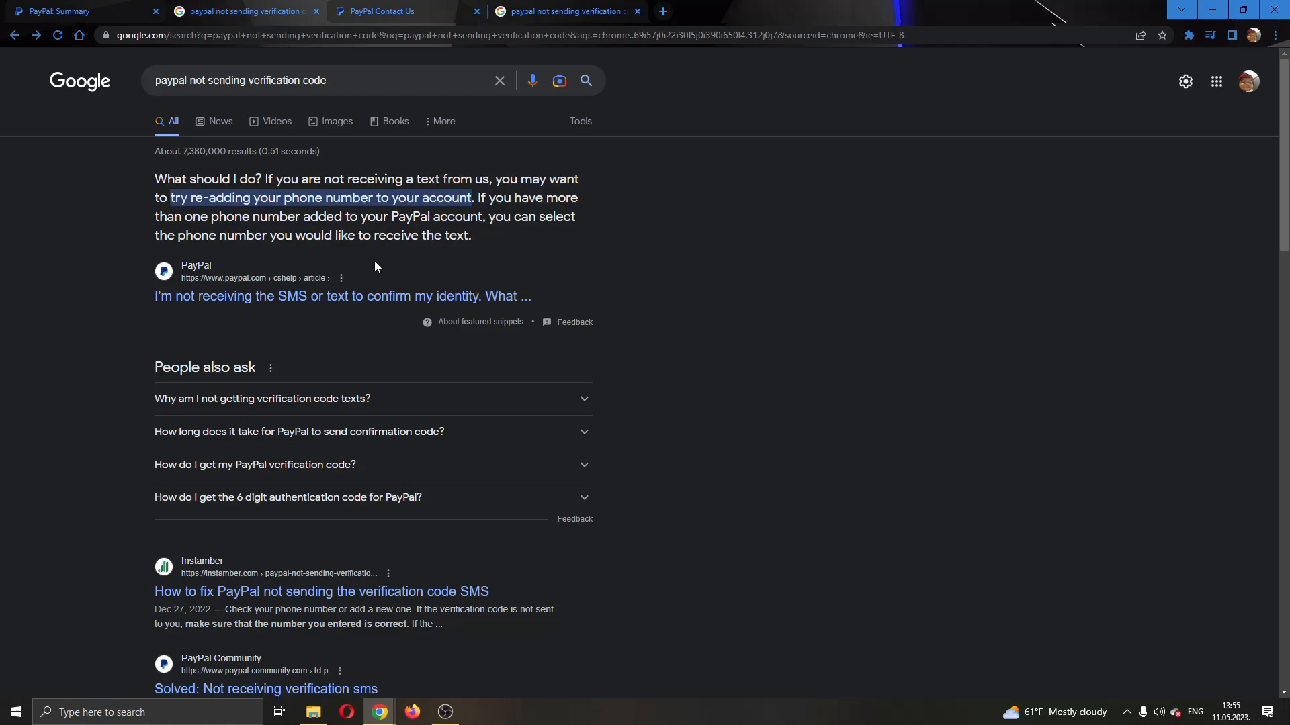
pyautogui.click(62, 11)
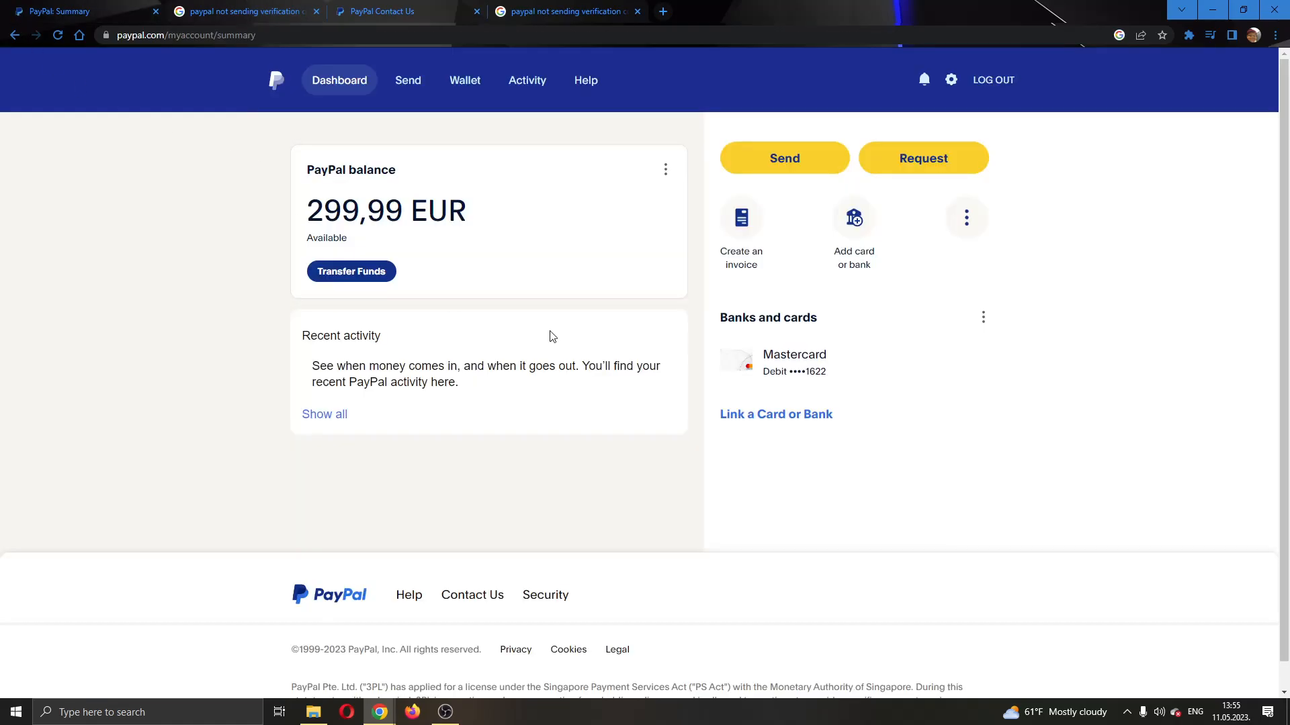
pyautogui.moveTo(662, 360)
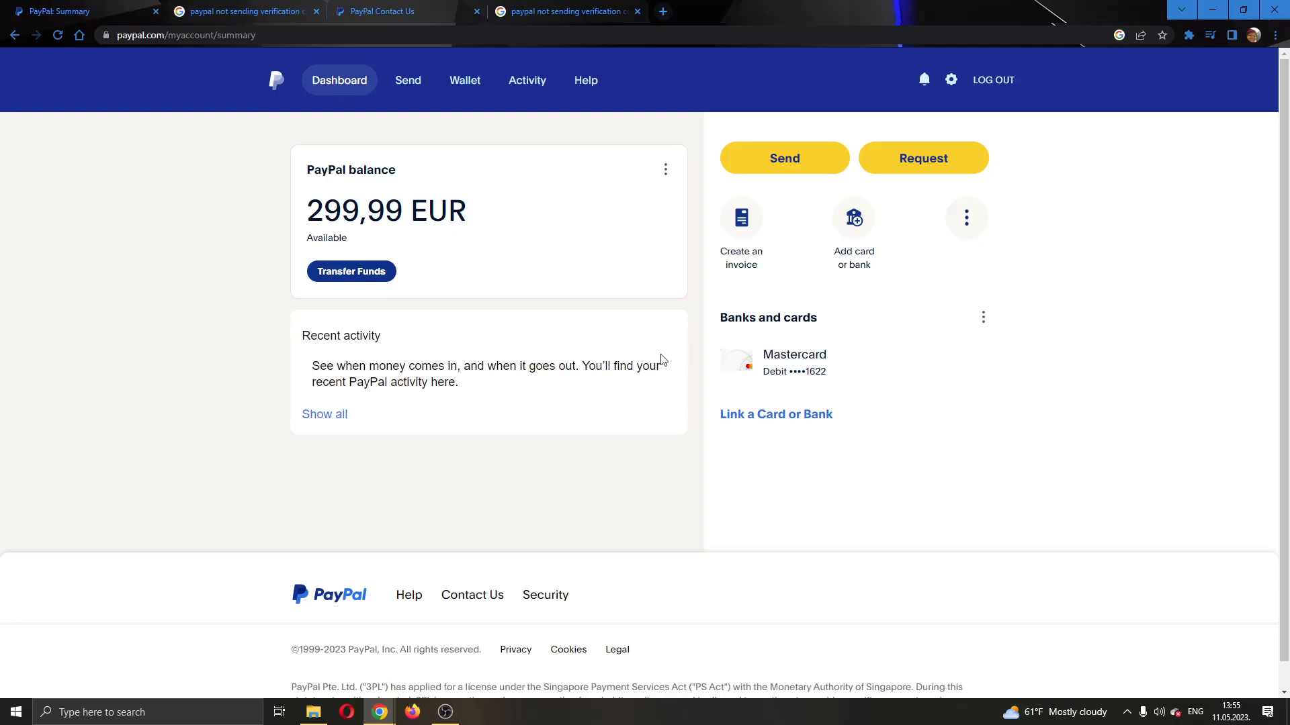
pyautogui.moveTo(351, 169)
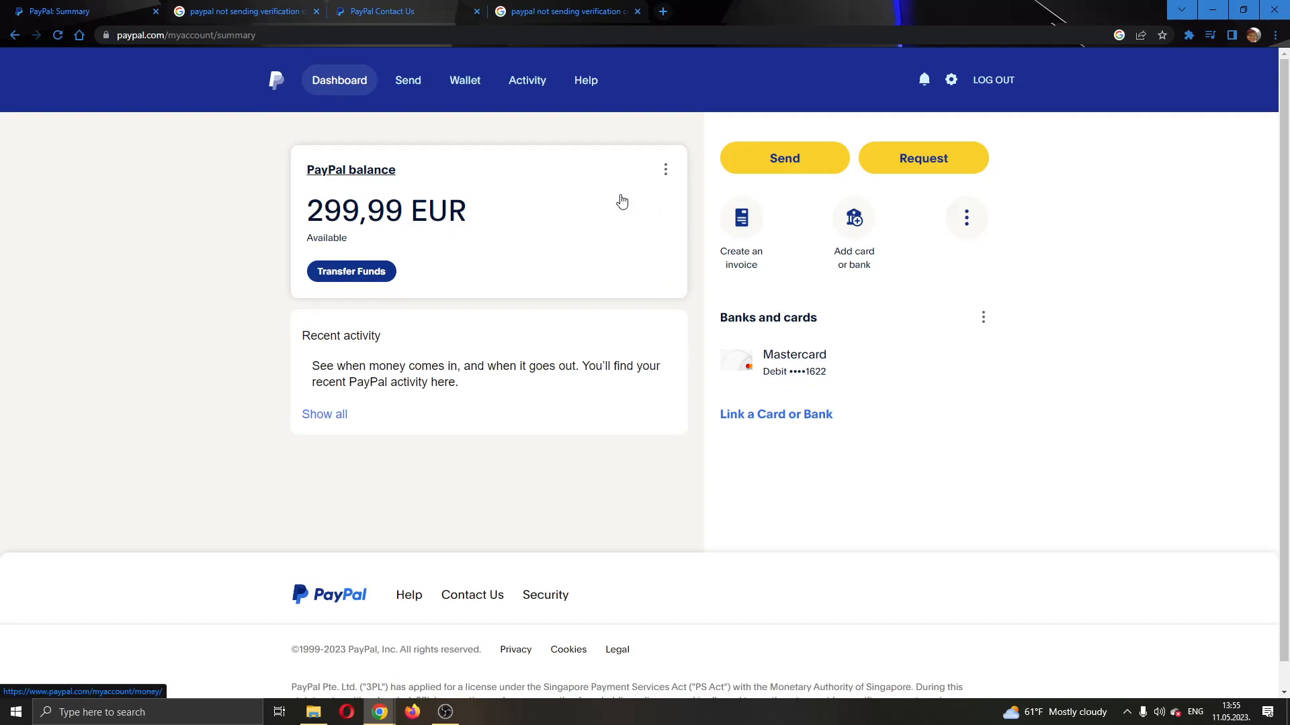
pyautogui.moveTo(587, 62)
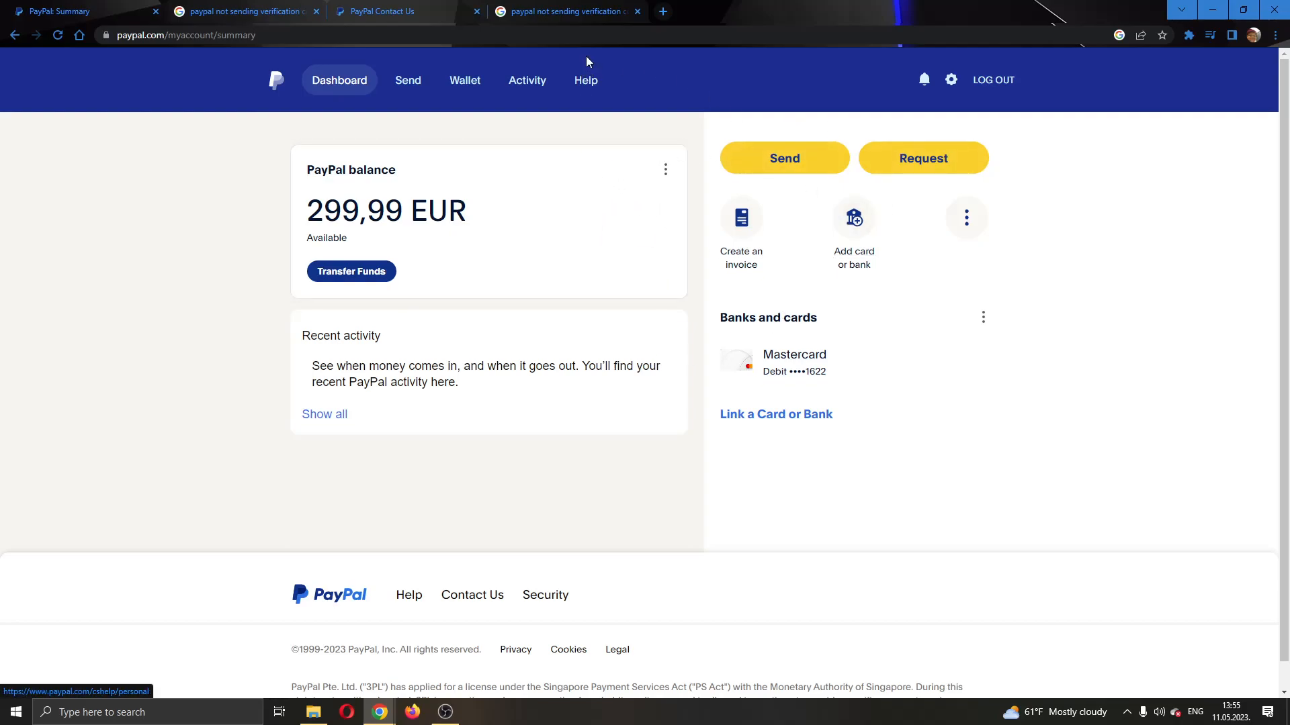
pyautogui.moveTo(669, 219)
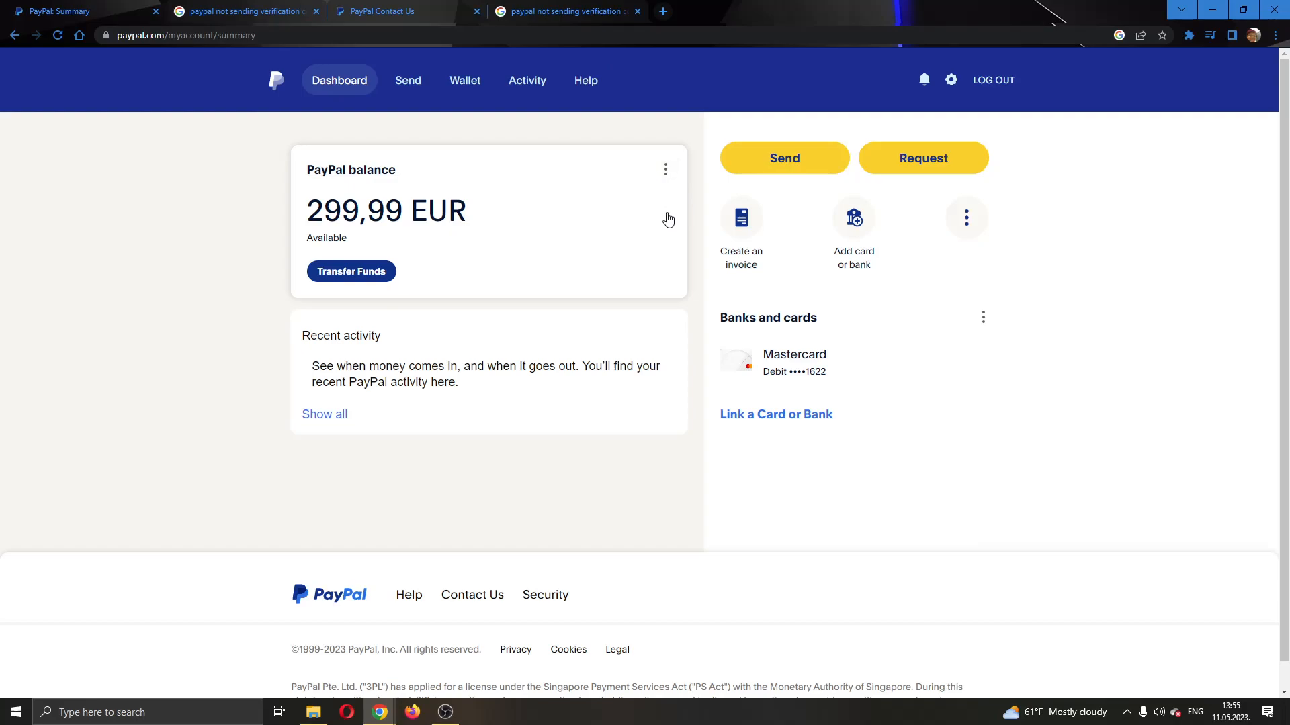
pyautogui.moveTo(654, 219)
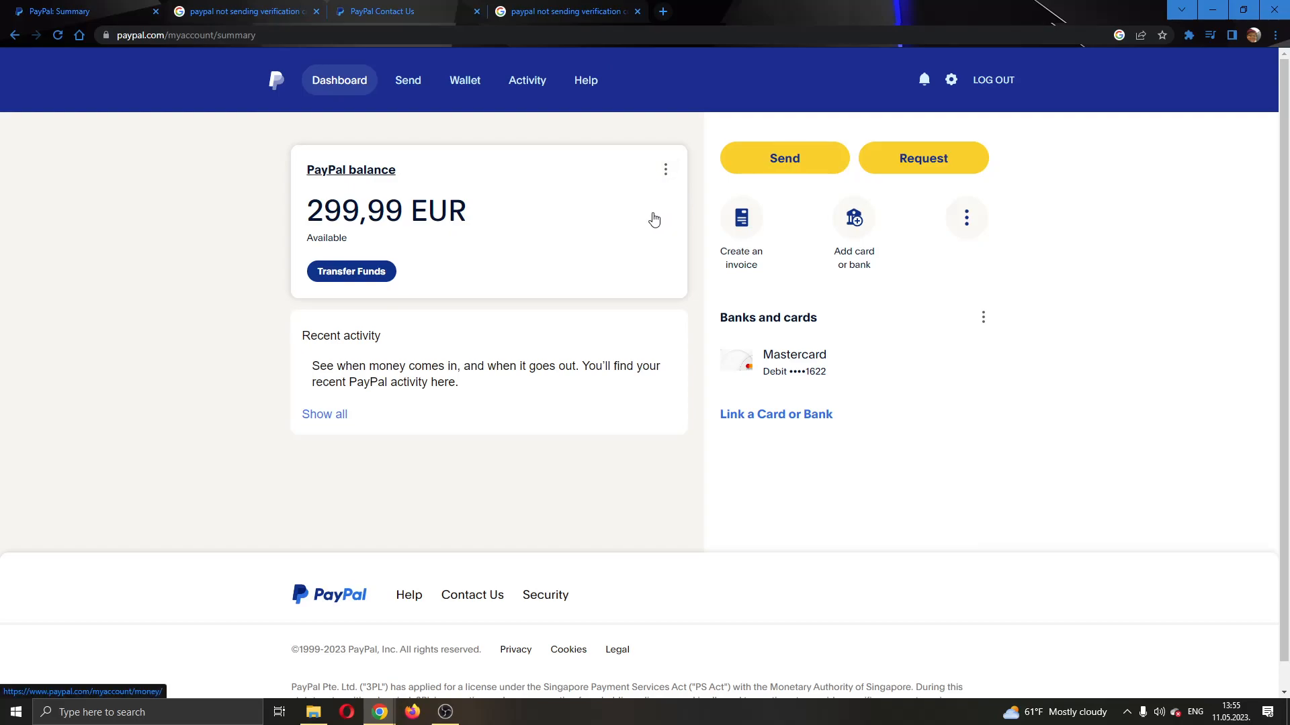
pyautogui.moveTo(455, 231)
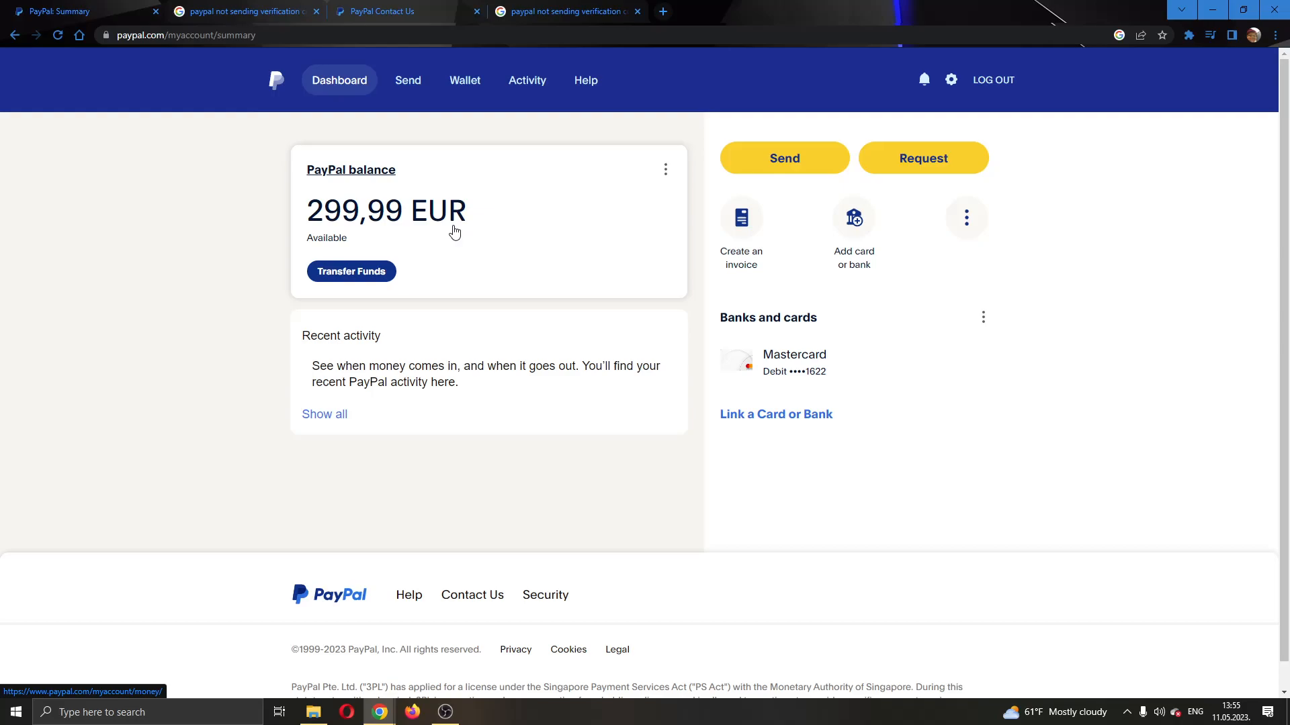
pyautogui.moveTo(441, 237)
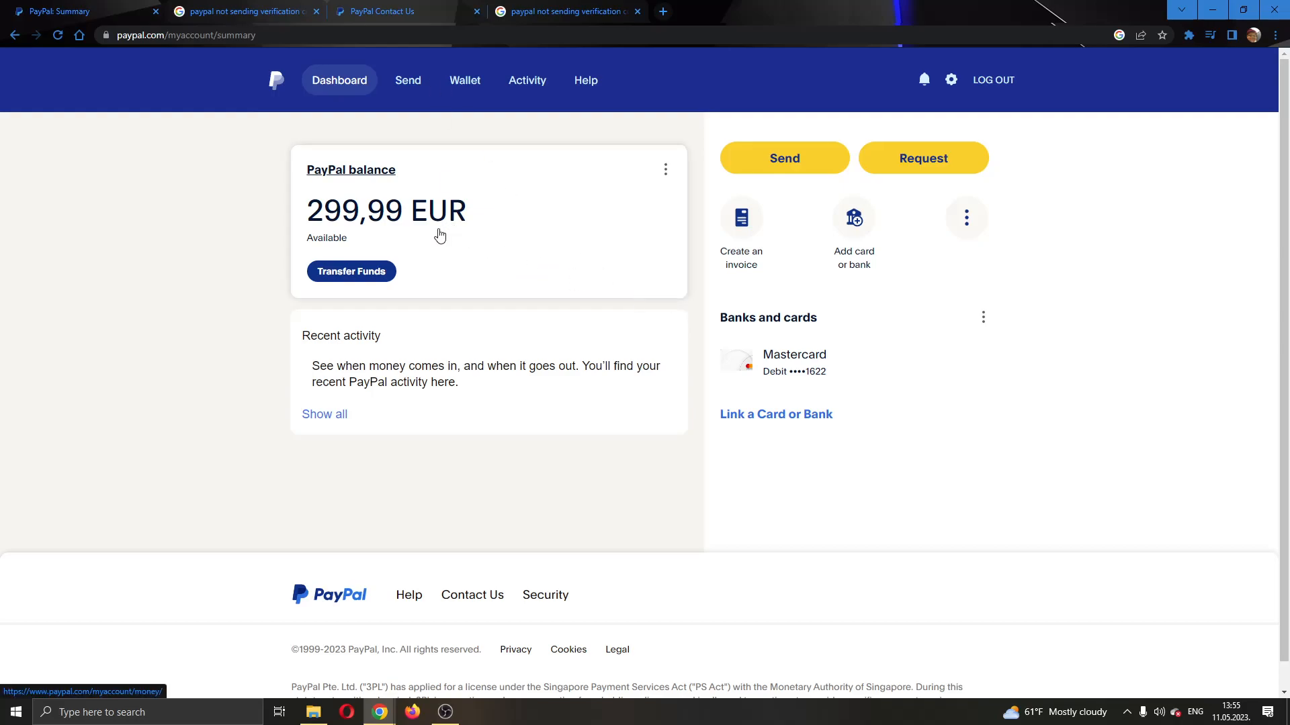
pyautogui.moveTo(434, 265)
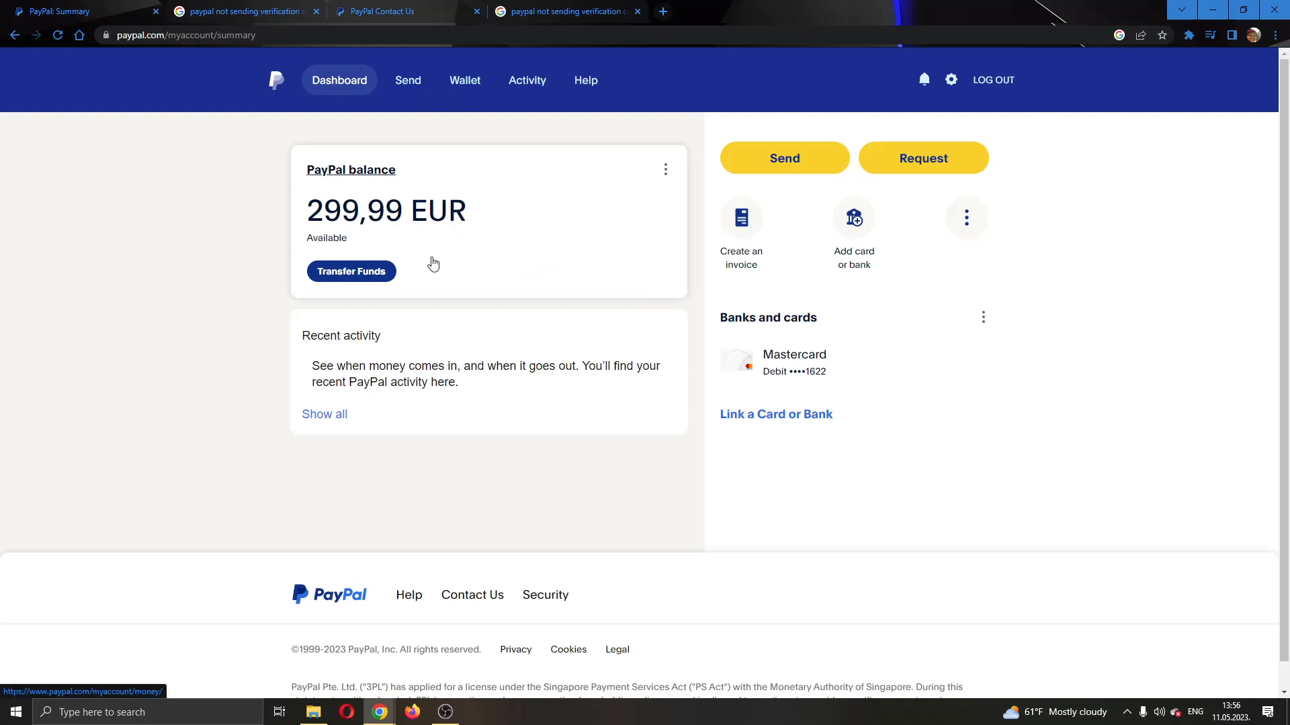
pyautogui.moveTo(423, 277)
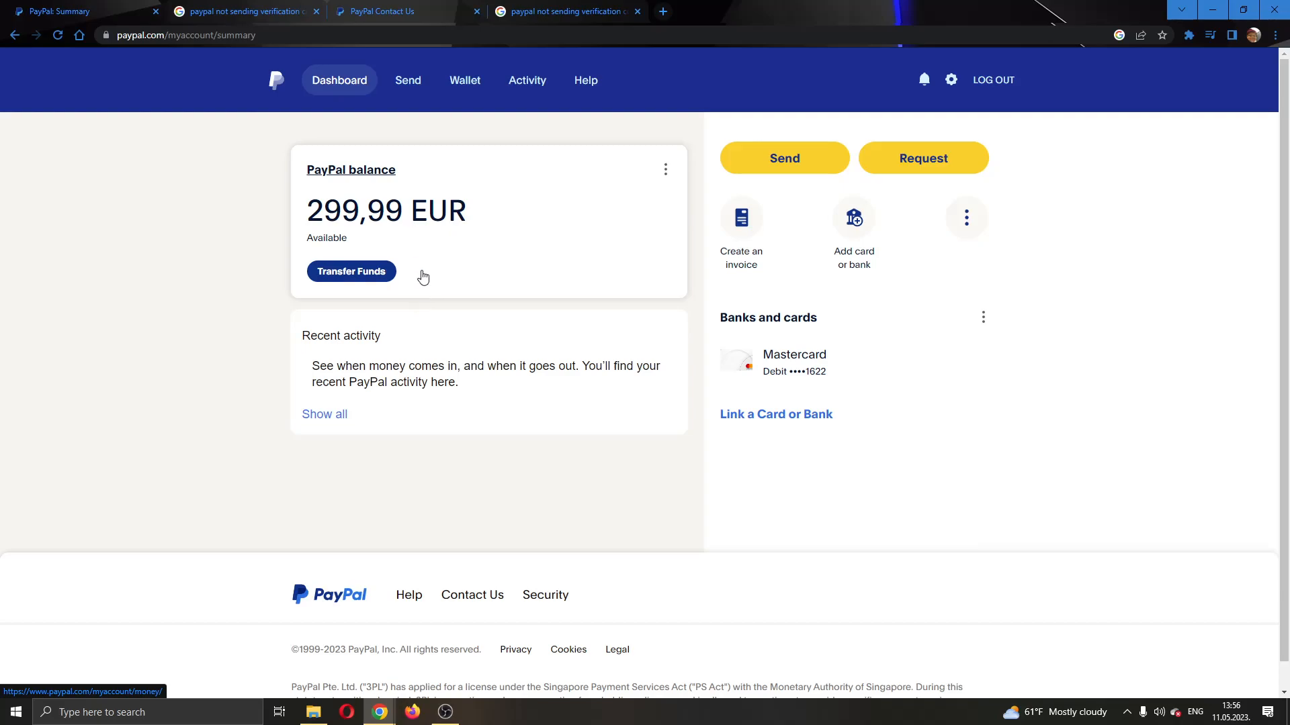
pyautogui.moveTo(533, 199)
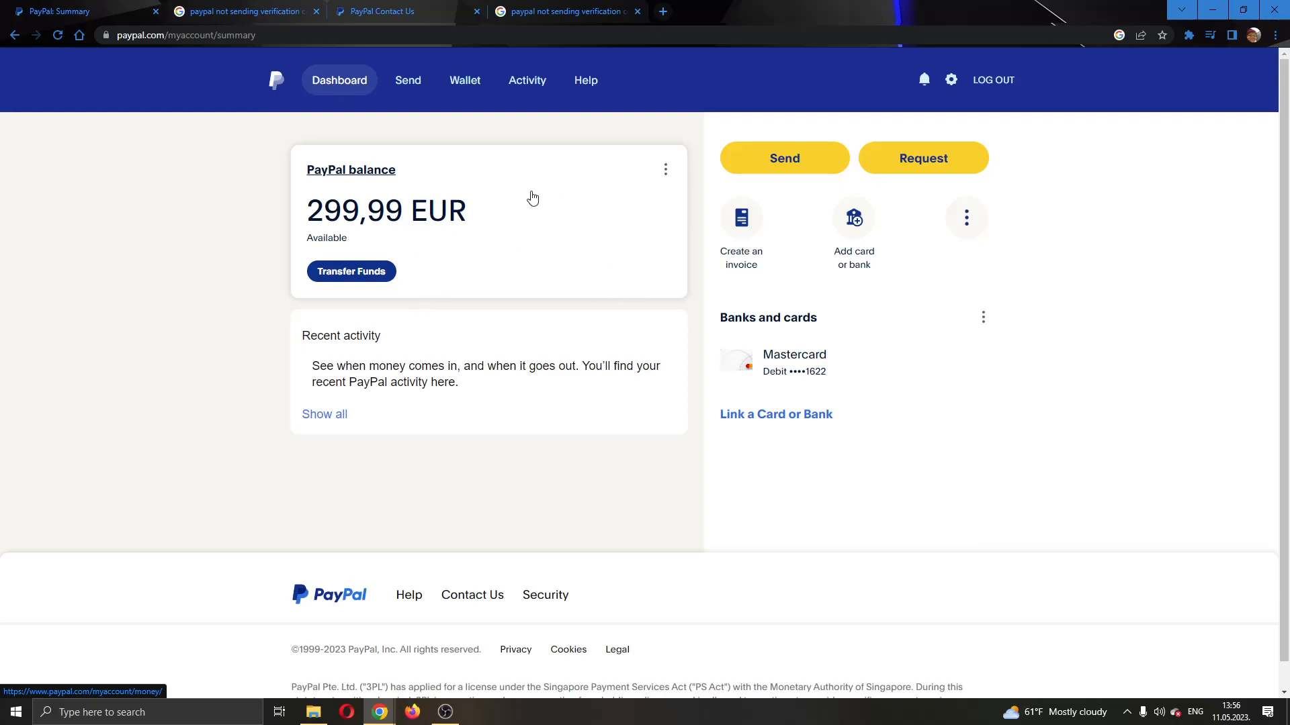
pyautogui.moveTo(395, 201)
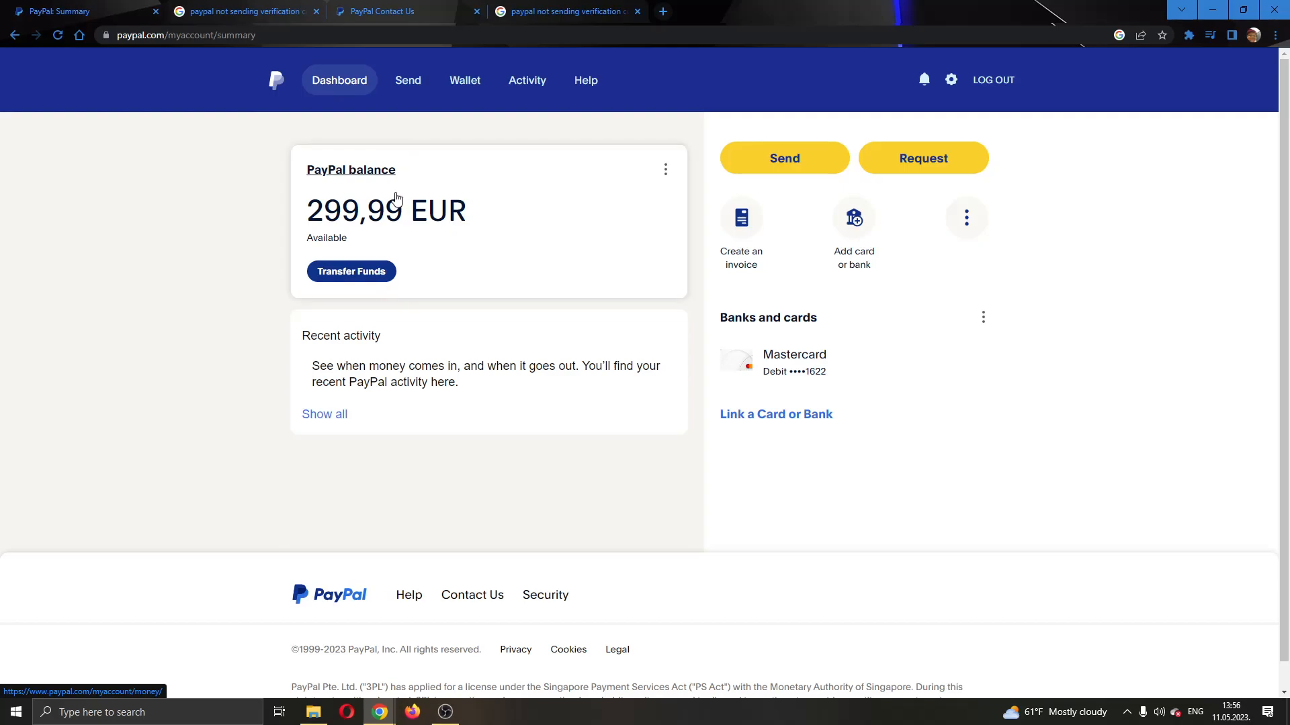
pyautogui.moveTo(426, 541)
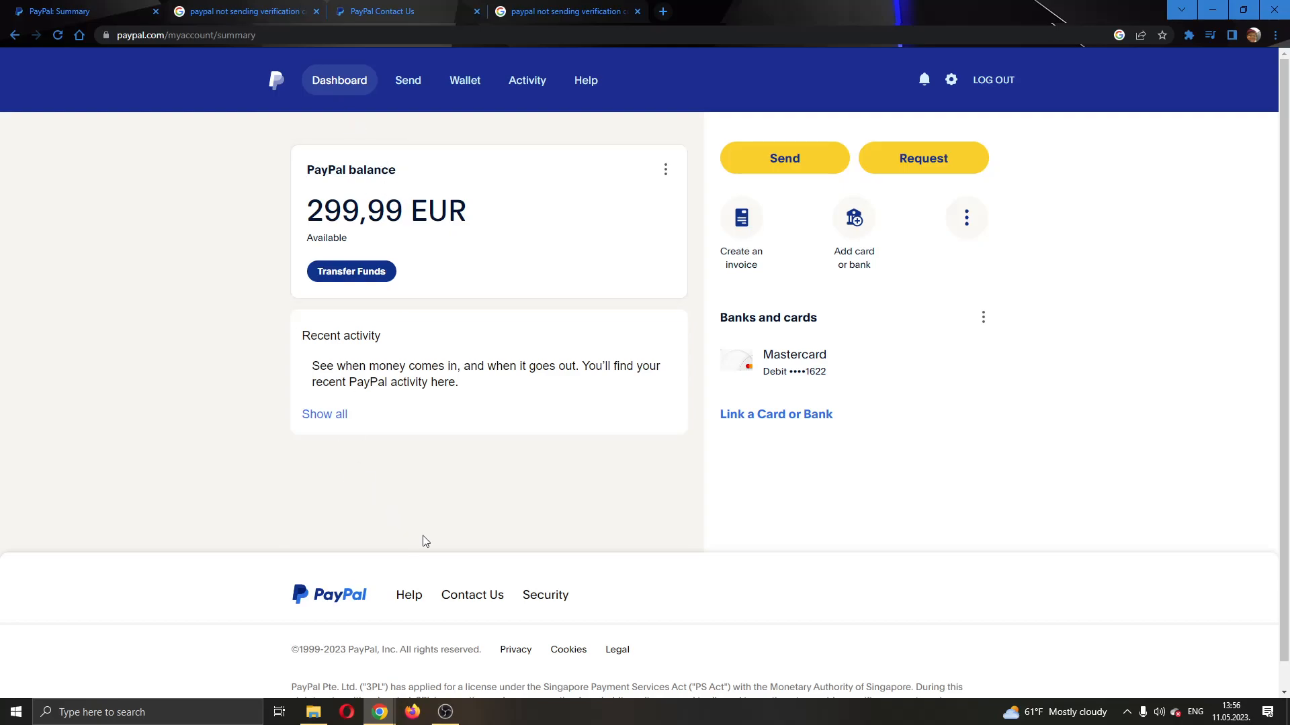
pyautogui.moveTo(489, 615)
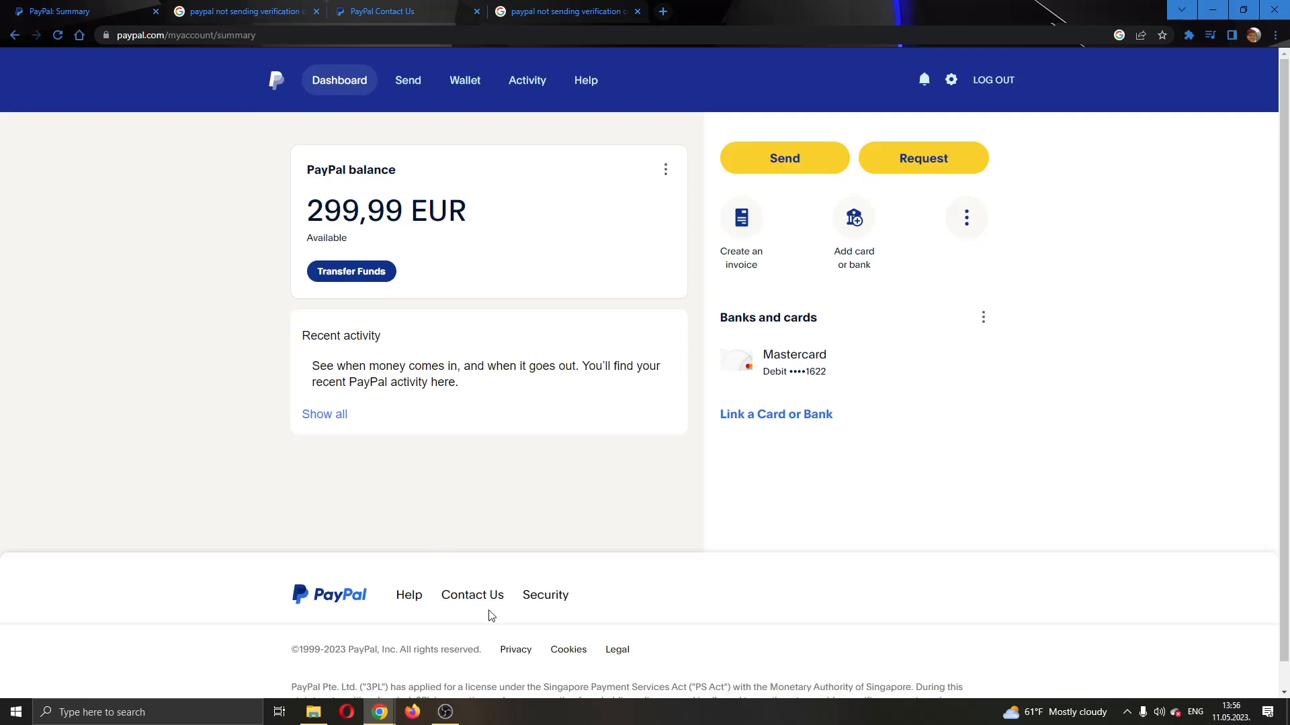
# Go to Contact Customer Service from the Contact Us link in the Summary footer
pyautogui.click(471, 595)
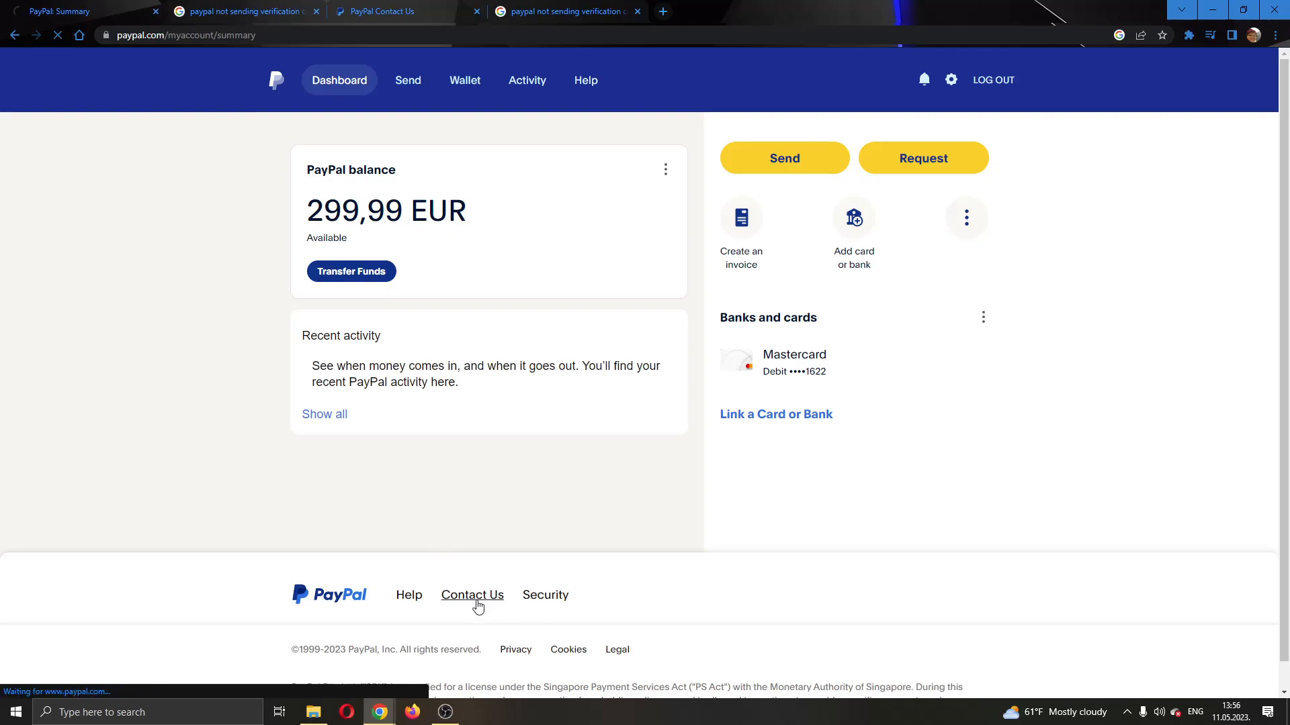
pyautogui.click(471, 595)
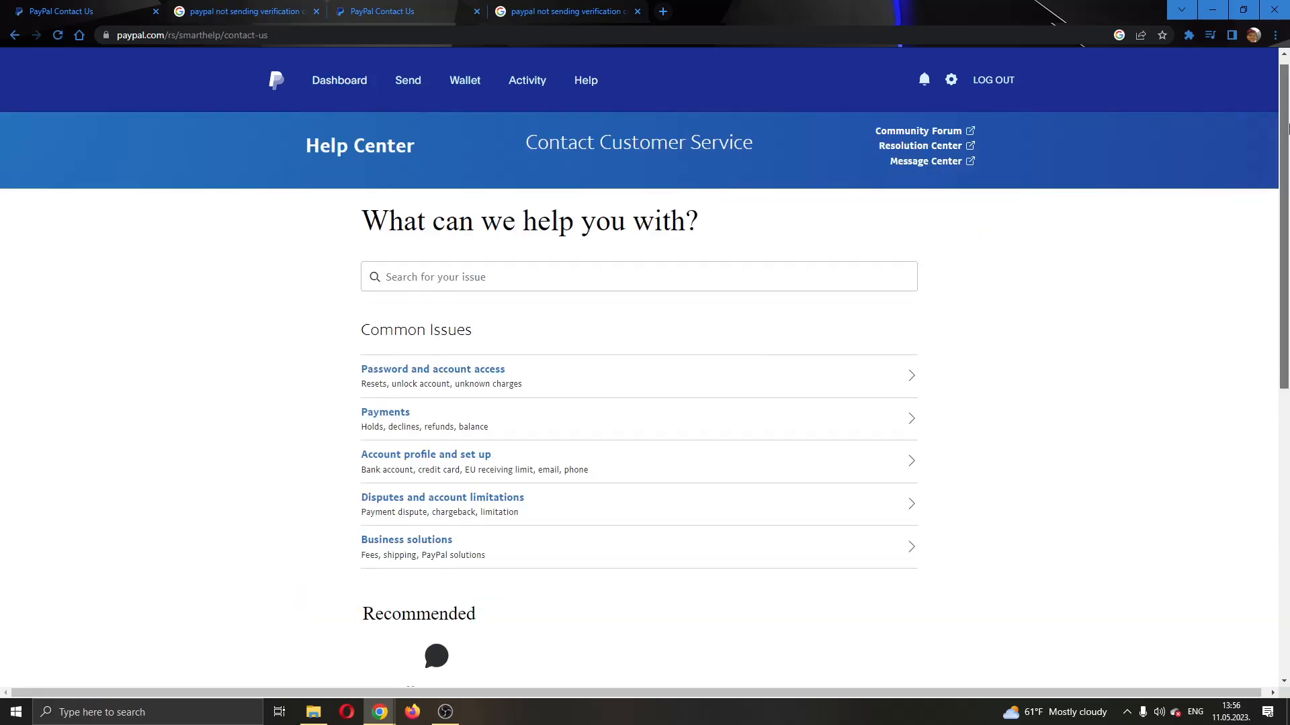
pyautogui.scroll(-3)
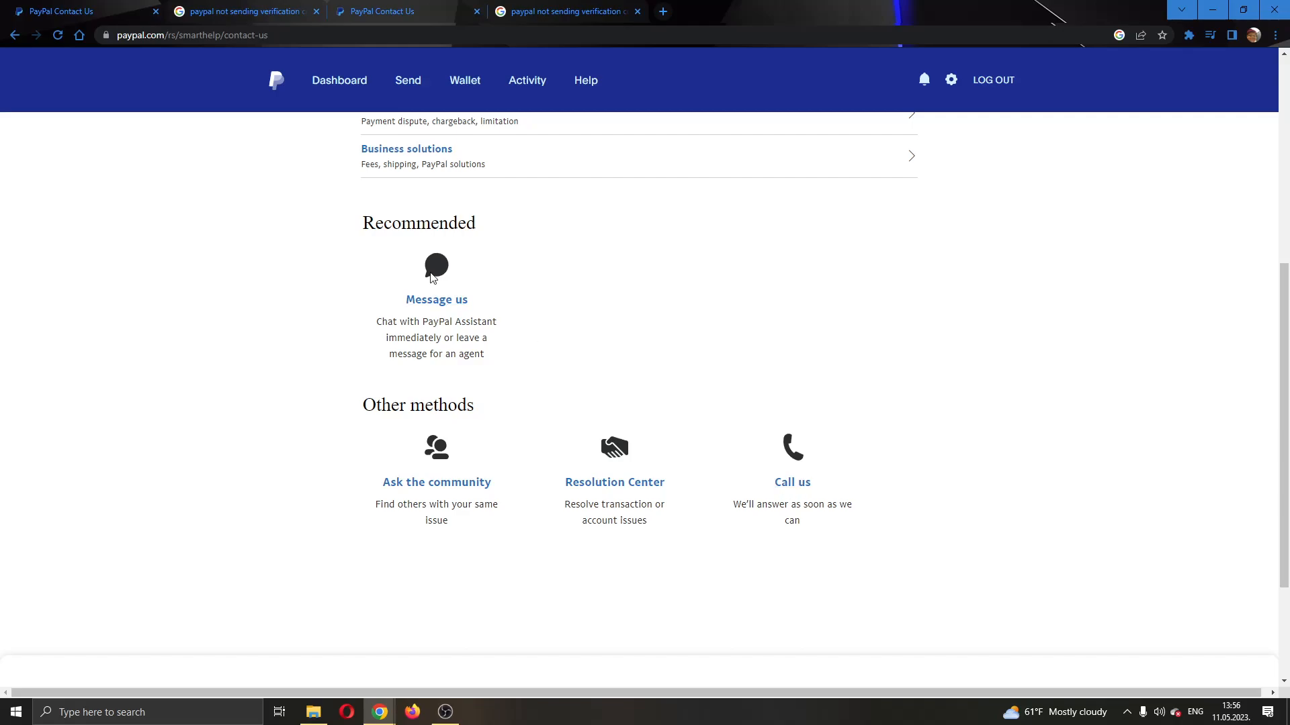
pyautogui.moveTo(552, 360)
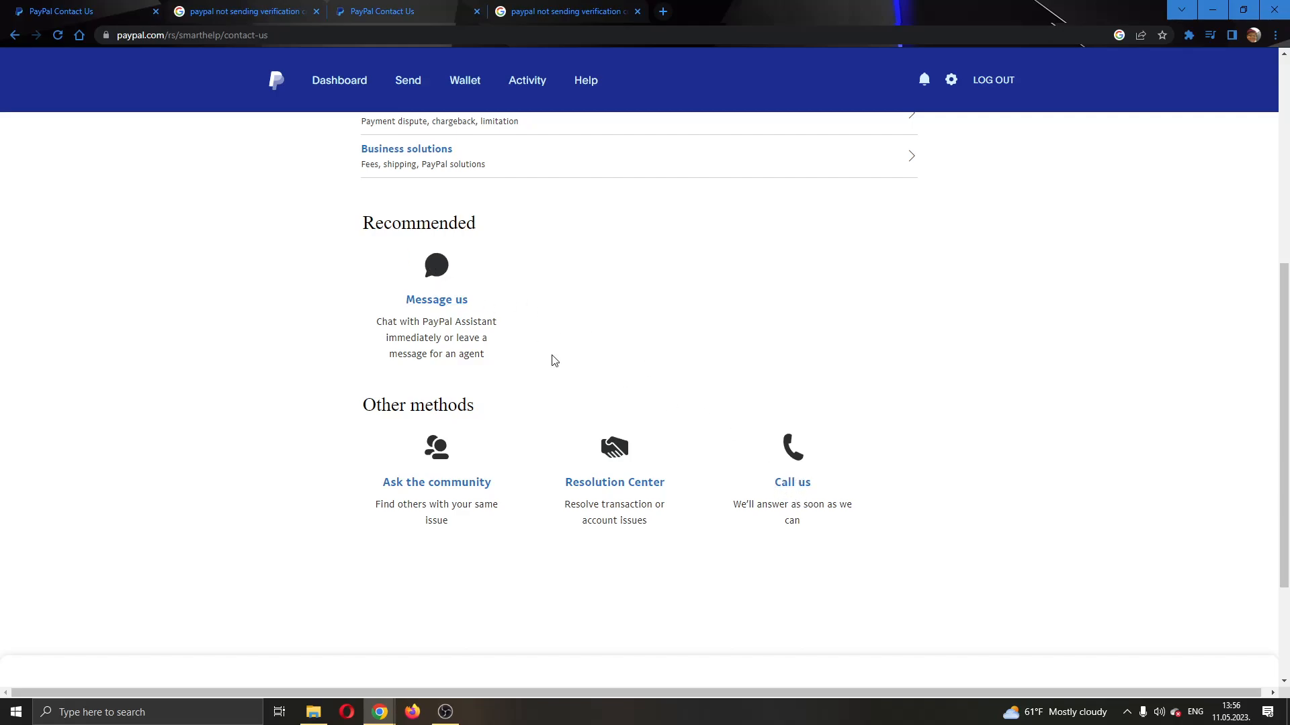
pyautogui.moveTo(669, 339)
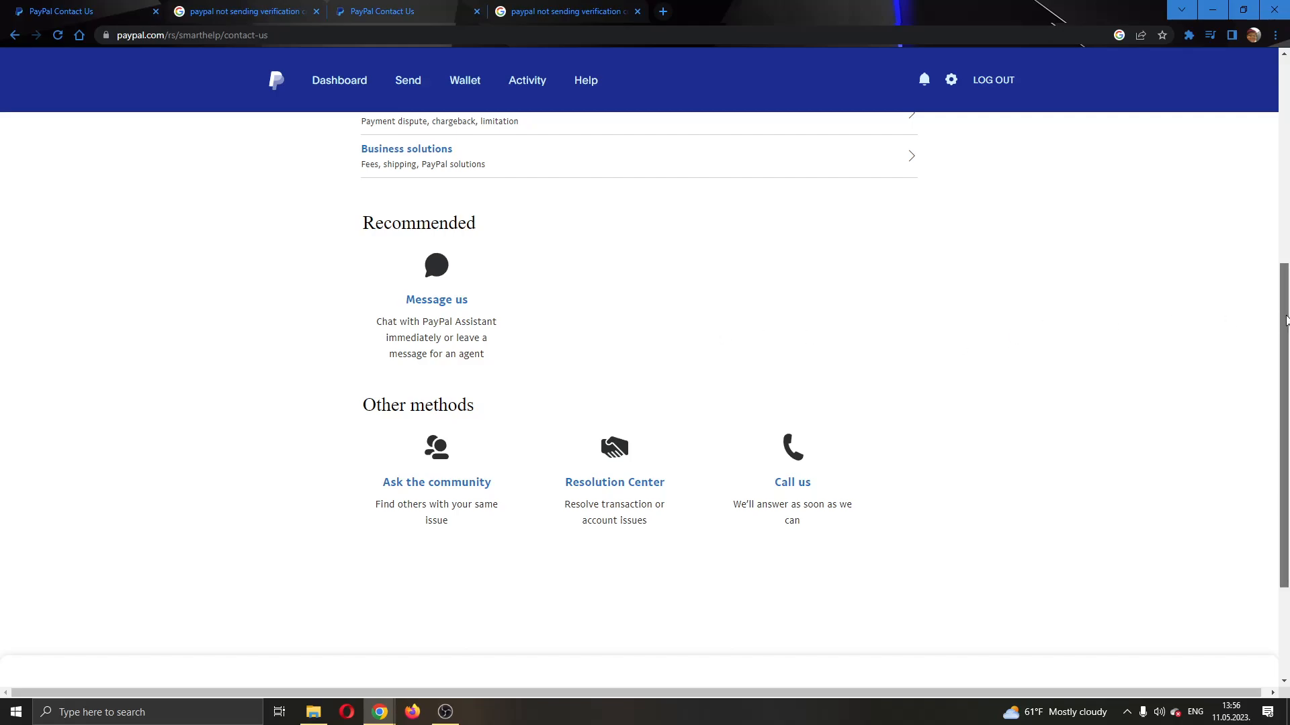
pyautogui.scroll(-3)
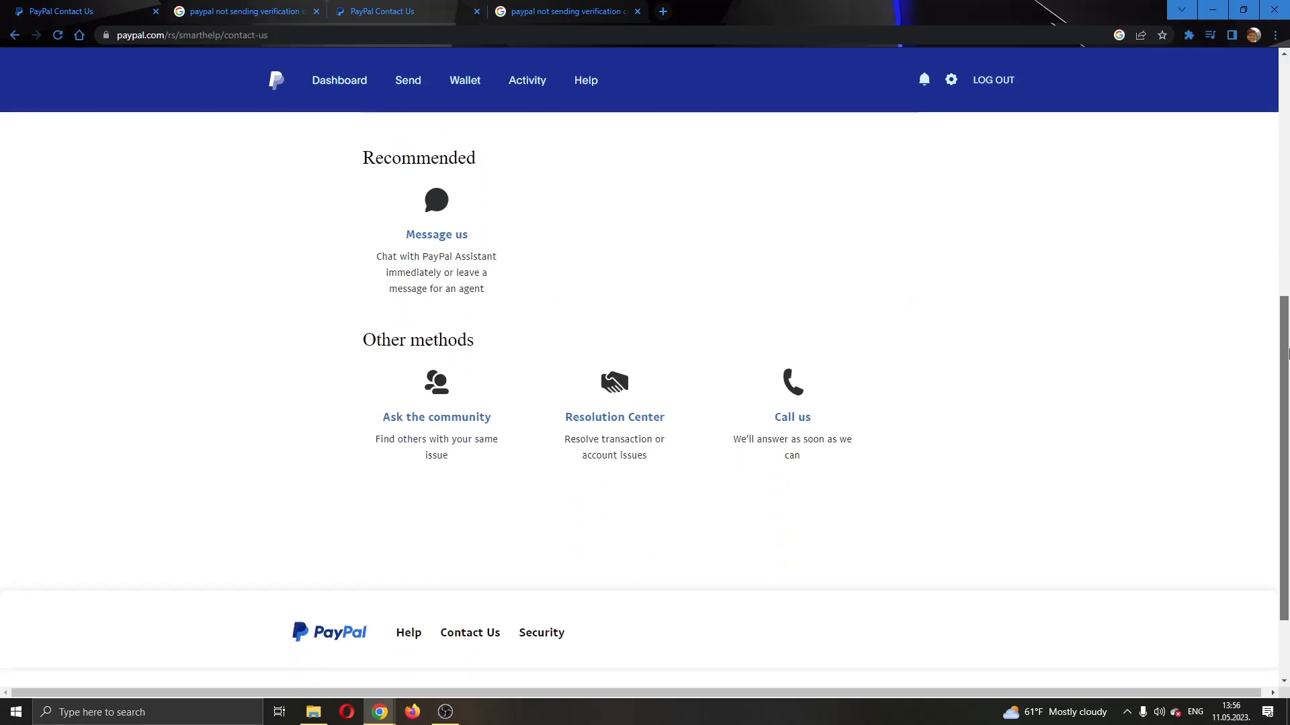
pyautogui.scroll(3)
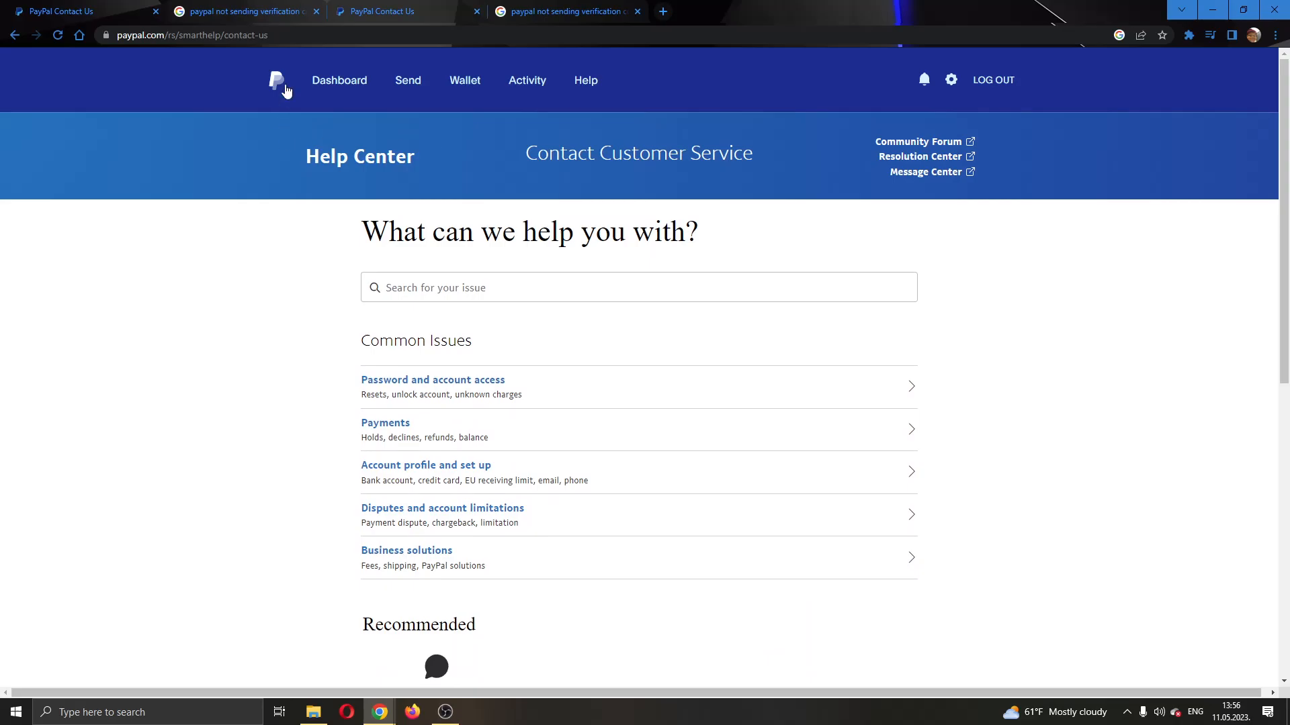
pyautogui.click(339, 81)
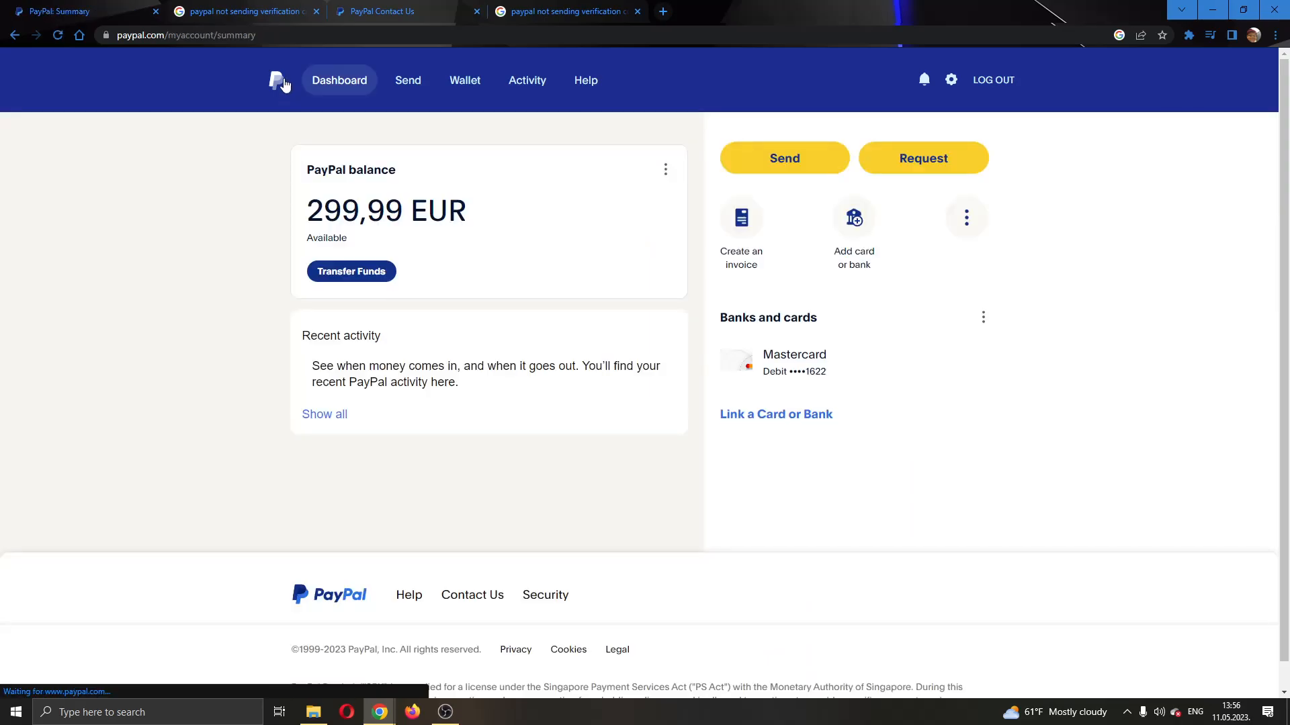
pyautogui.moveTo(160, 222)
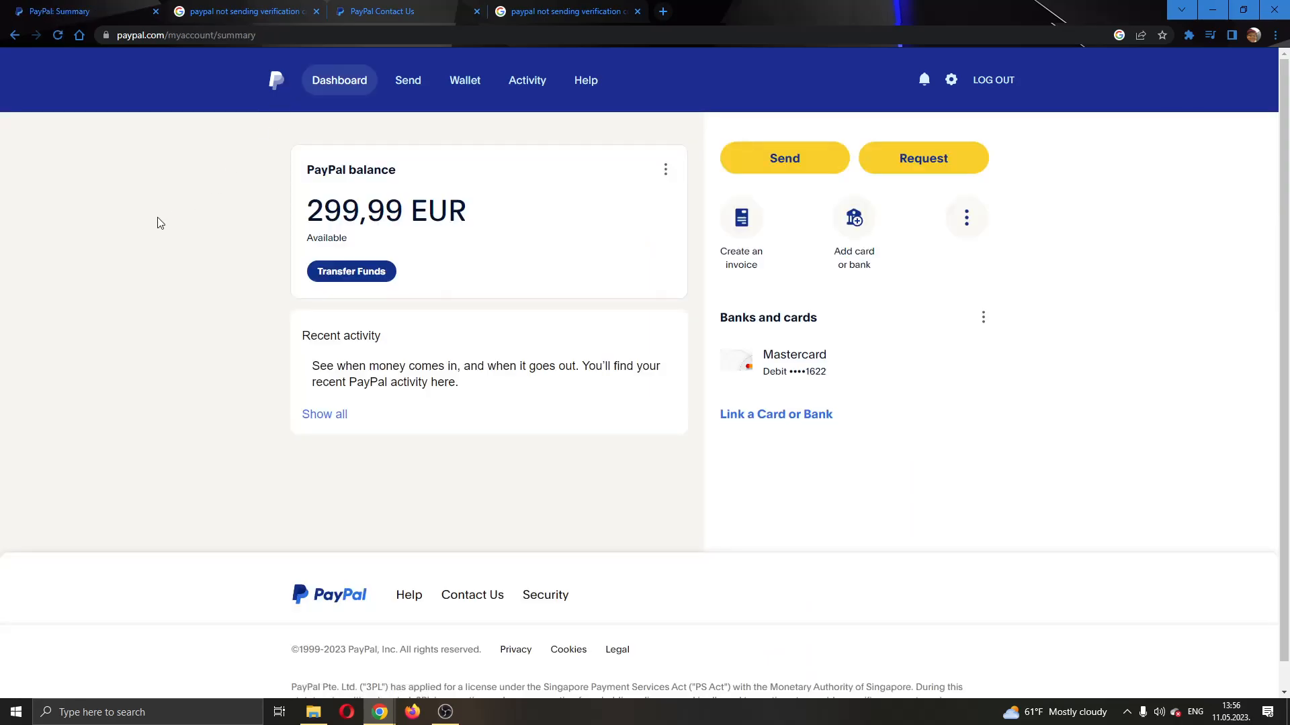